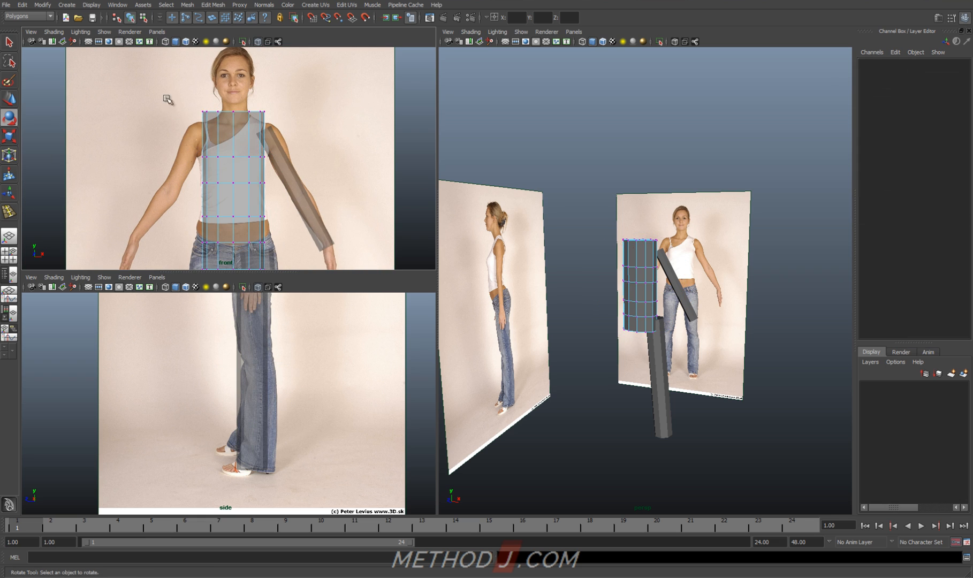
Scale the top torso vertex row inward so the cylinder narrows to the reference shoulders.
click(234, 110)
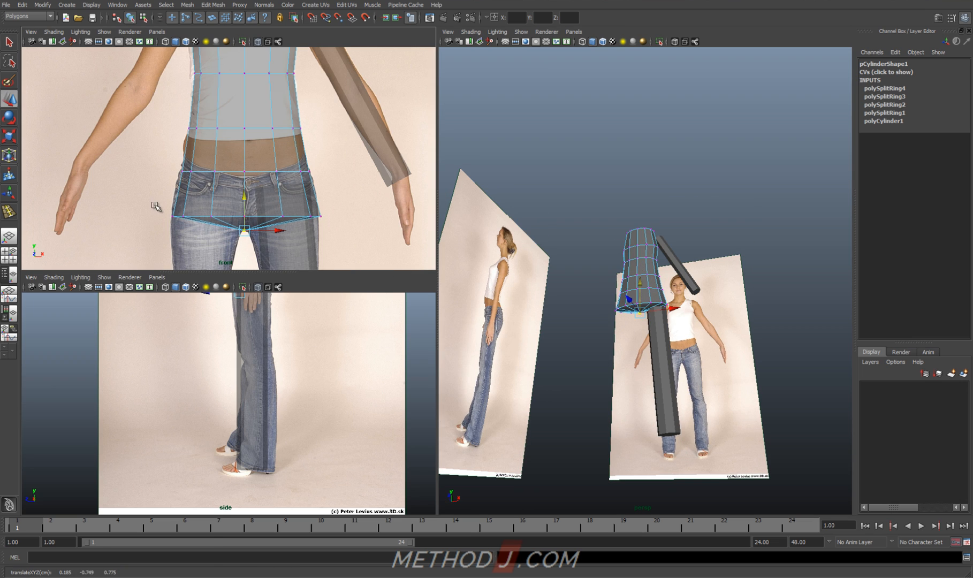
key(r)
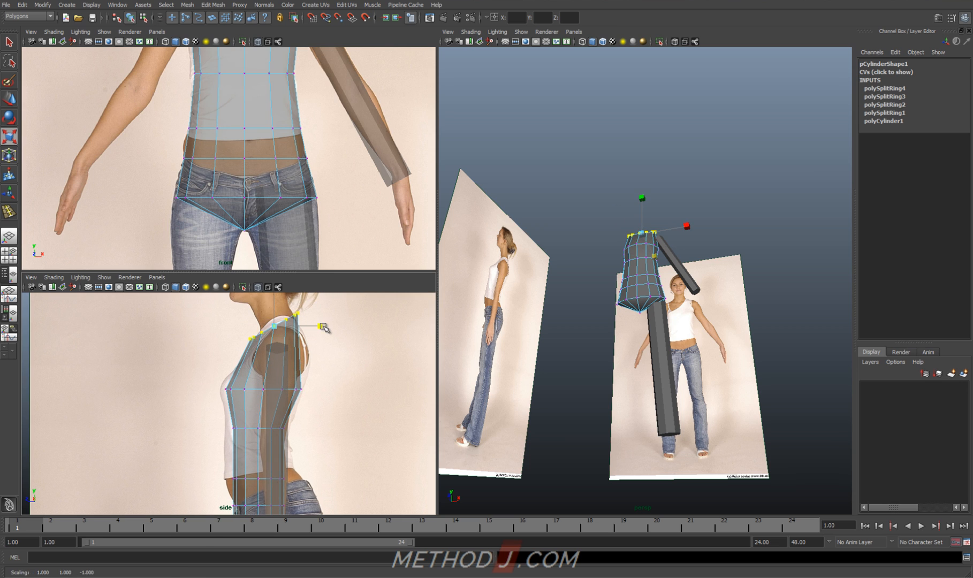
drag(322, 328, 201, 386)
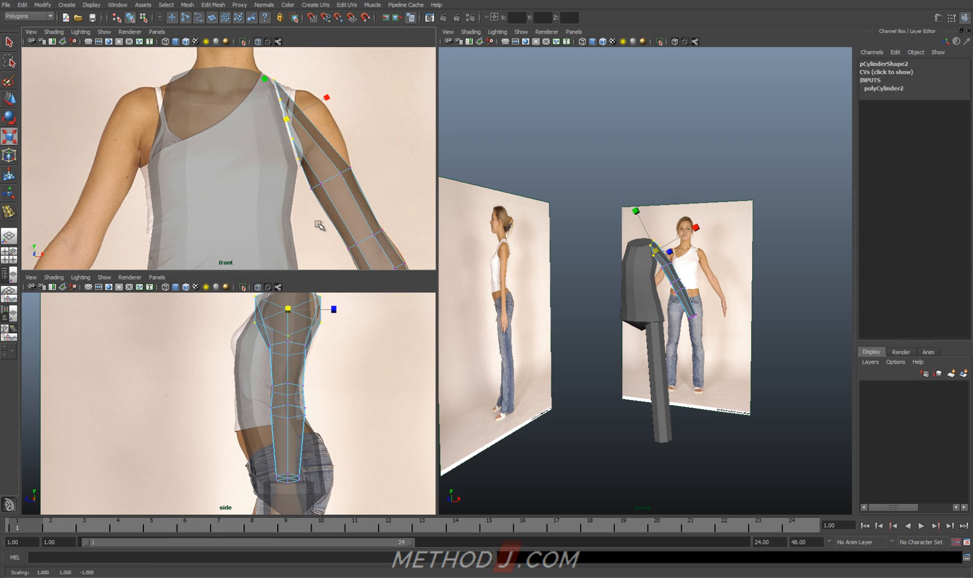
Move the arm cylinder's vertices and pull its shoulder up to follow the reference arm.
right_click(307, 179)
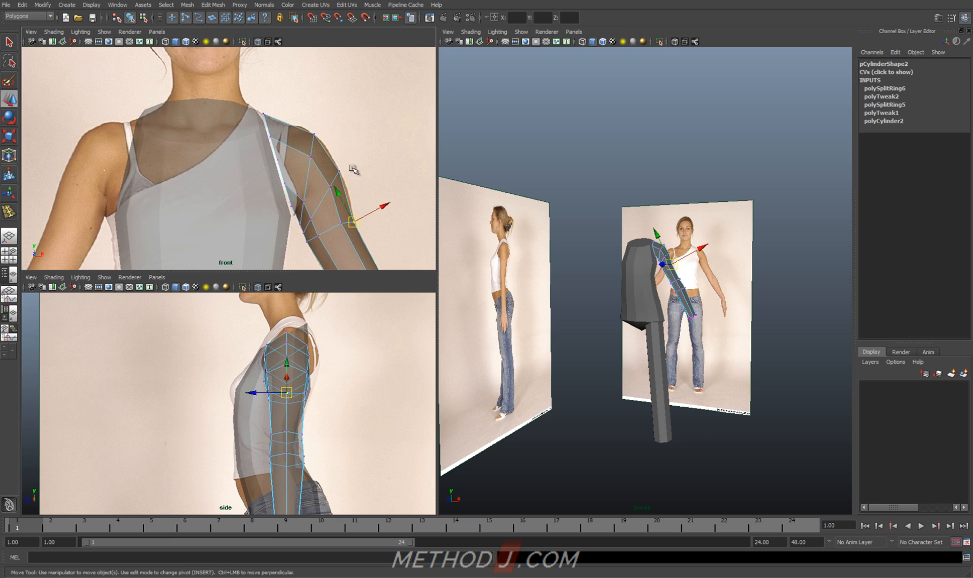
drag(356, 224, 304, 93)
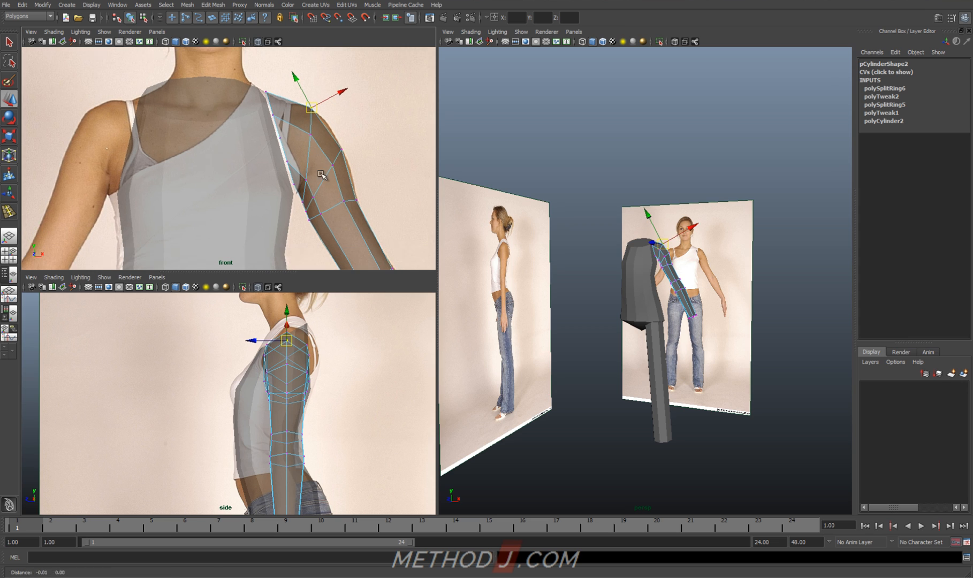
drag(310, 109, 307, 173)
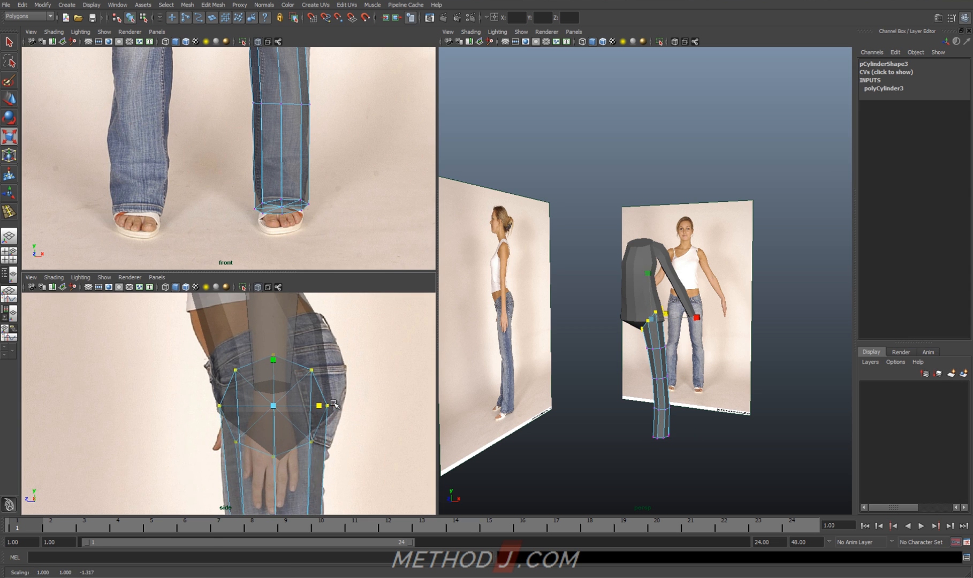
Position and shape the leg cylinder's top under the hip from the menu.
click(41, 5)
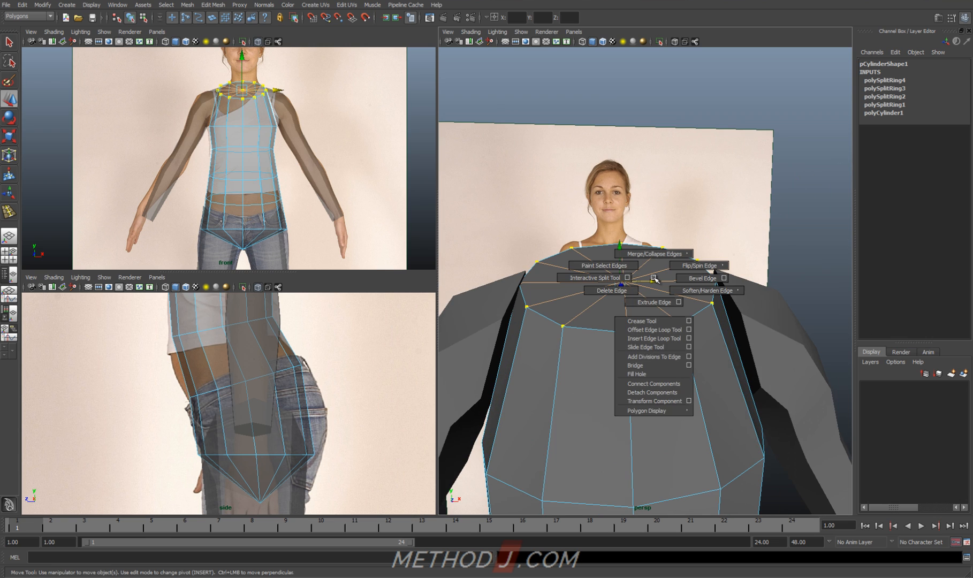
Connect the neck vertices with new edges and shift them to the side-view neck profile.
click(651, 384)
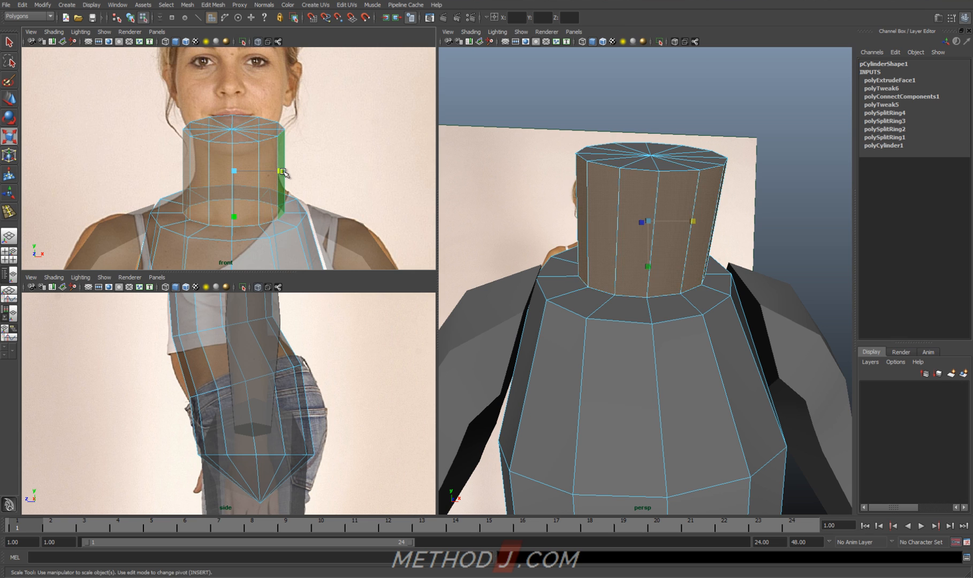
right_click(627, 255)
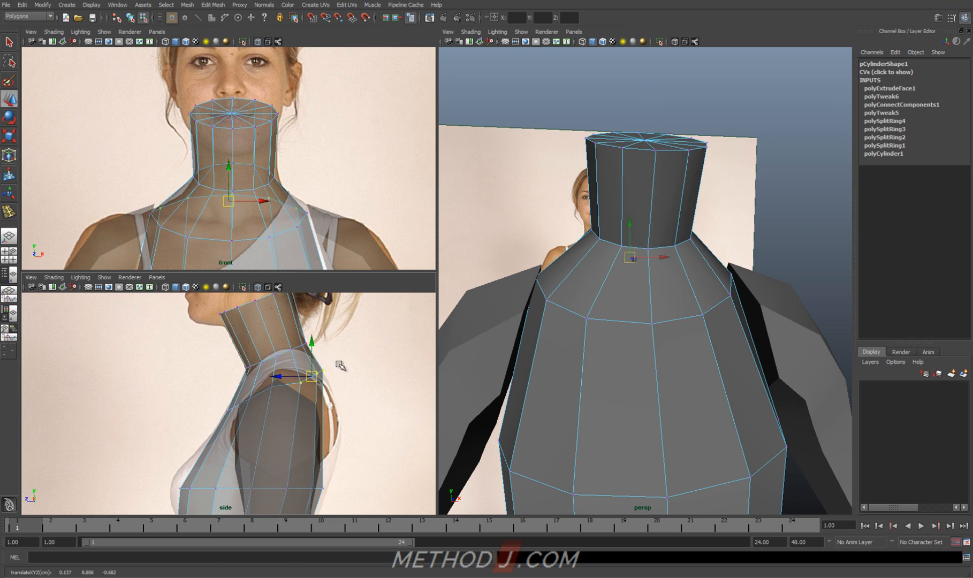
drag(310, 375, 320, 351)
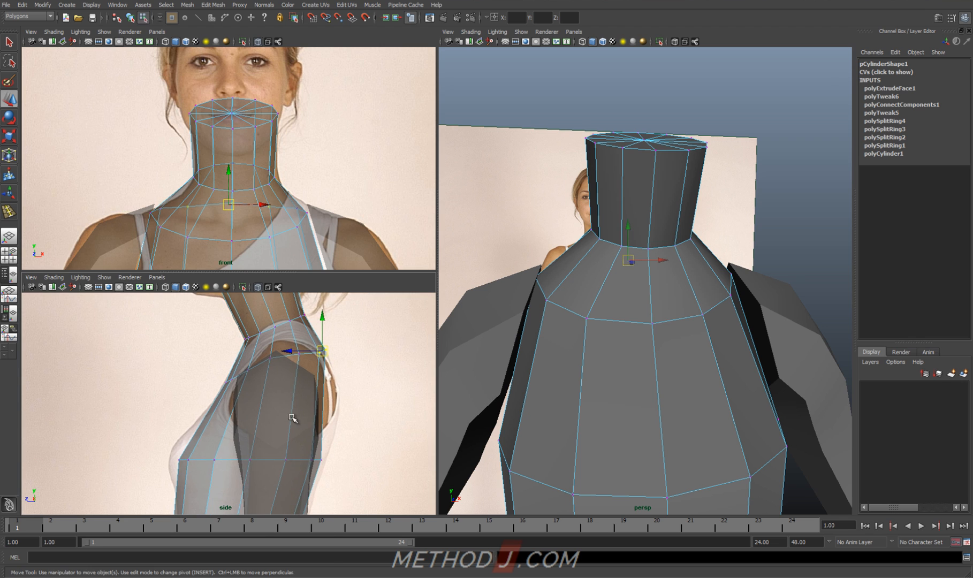
drag(320, 351, 211, 420)
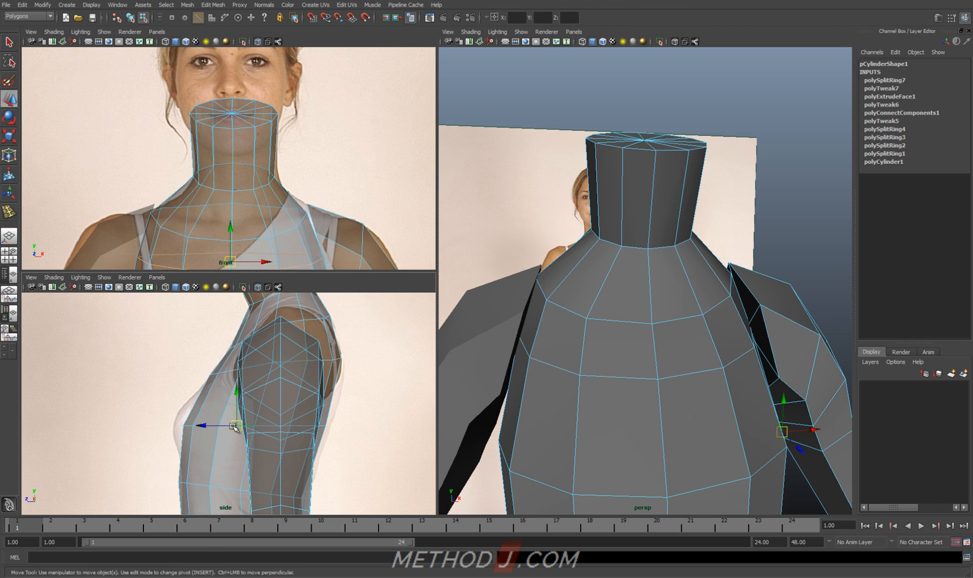
Pull the chest loop vertices out to match the bust in the side profile.
drag(232, 427, 256, 432)
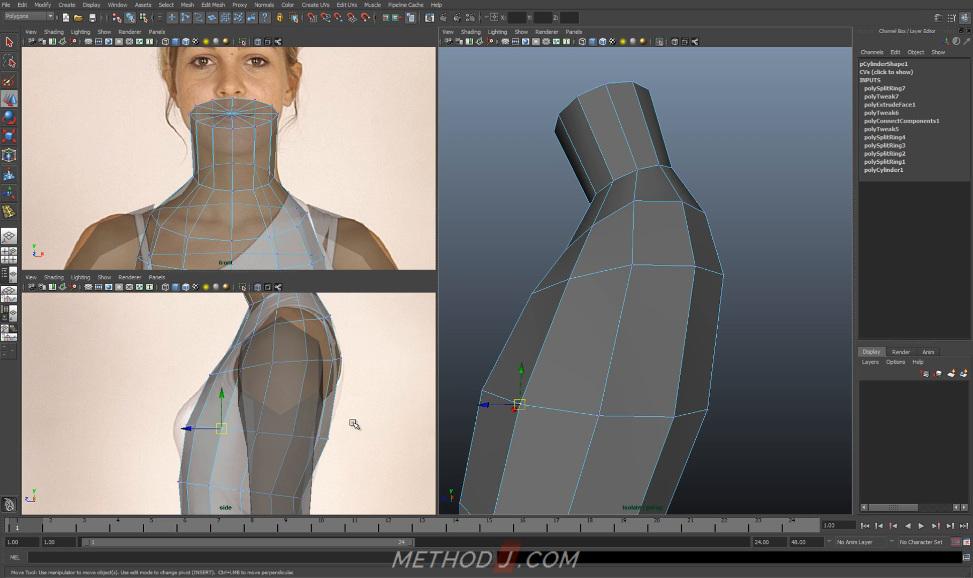
drag(217, 428, 291, 435)
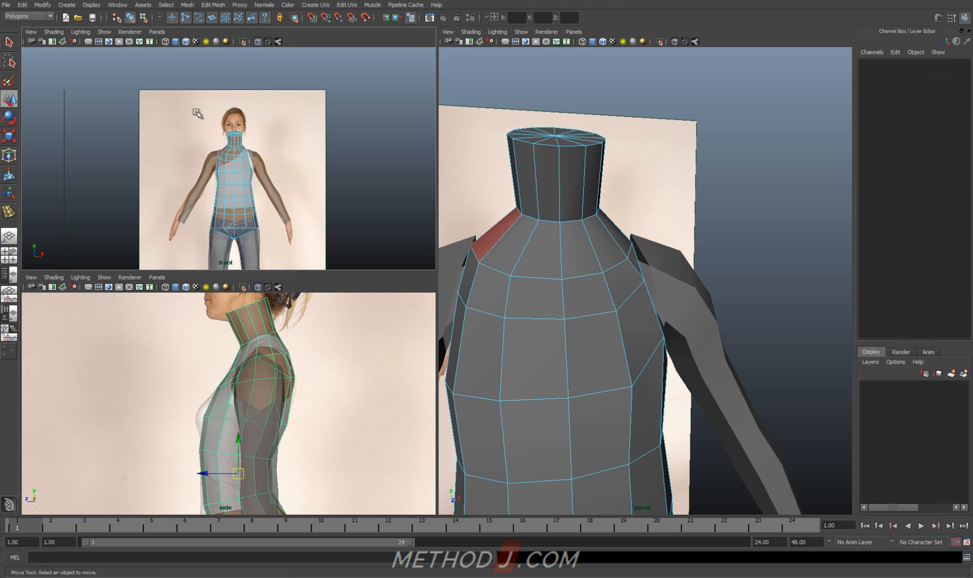
Move the shoulder vertices so the torso meets the arm cylinder.
right_click(242, 164)
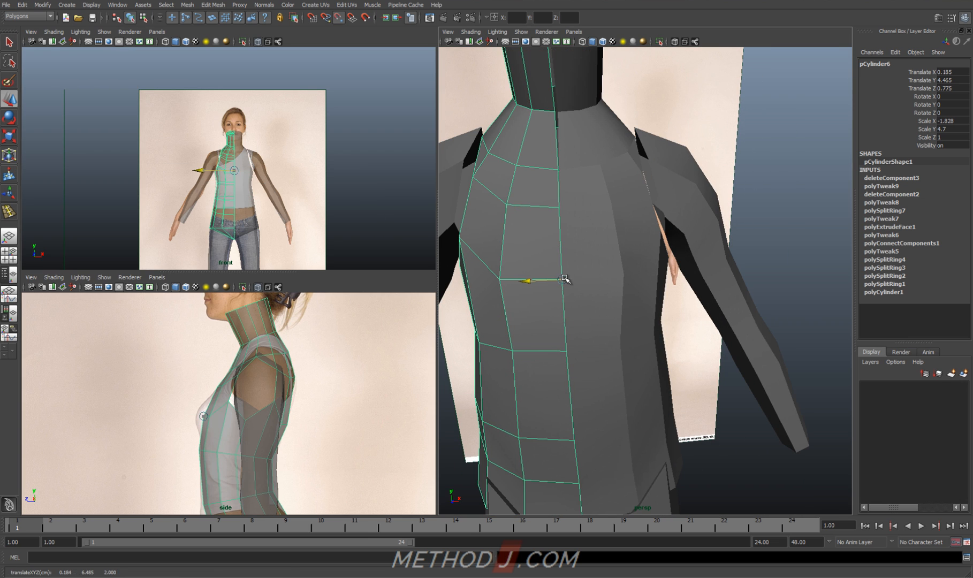
right_click(565, 277)
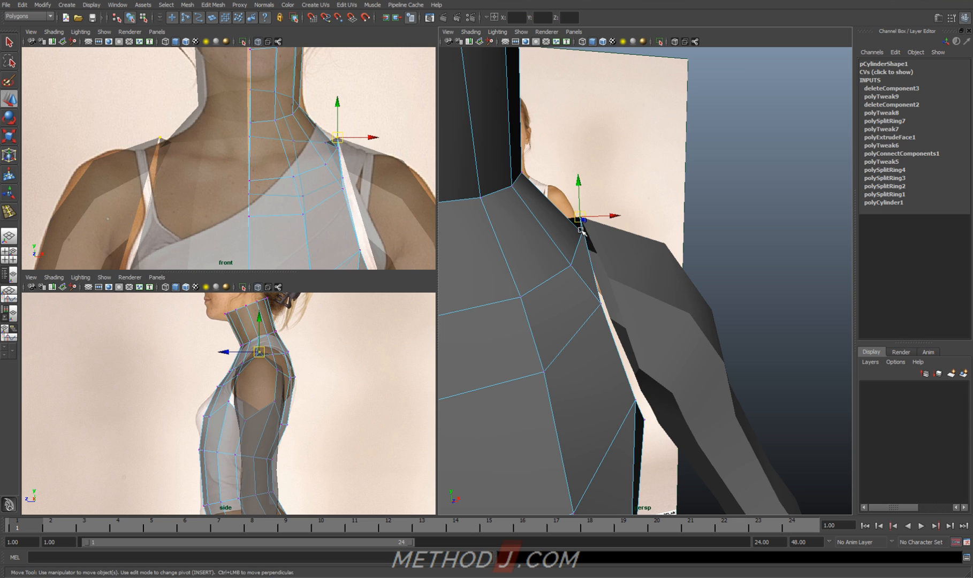
drag(578, 221, 605, 276)
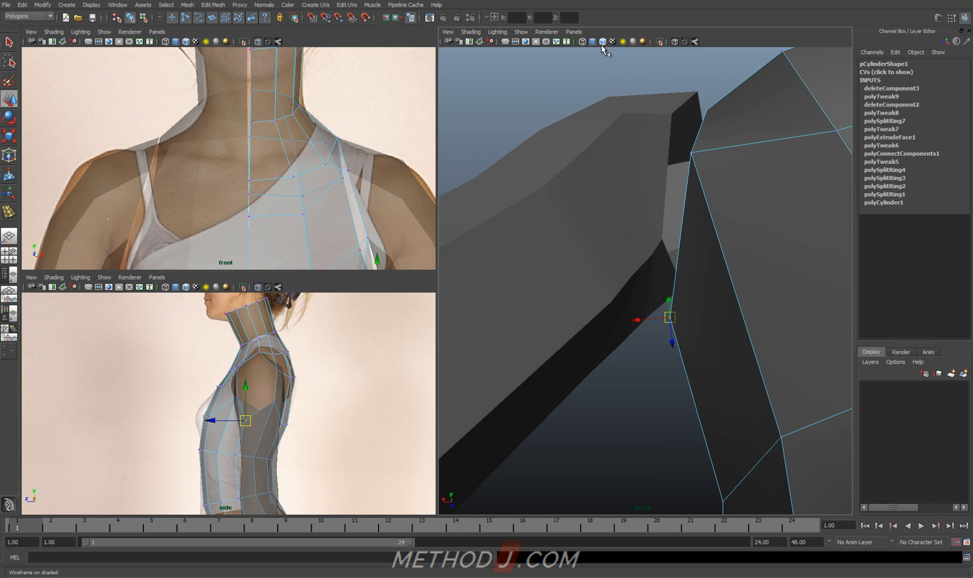
drag(667, 317, 656, 340)
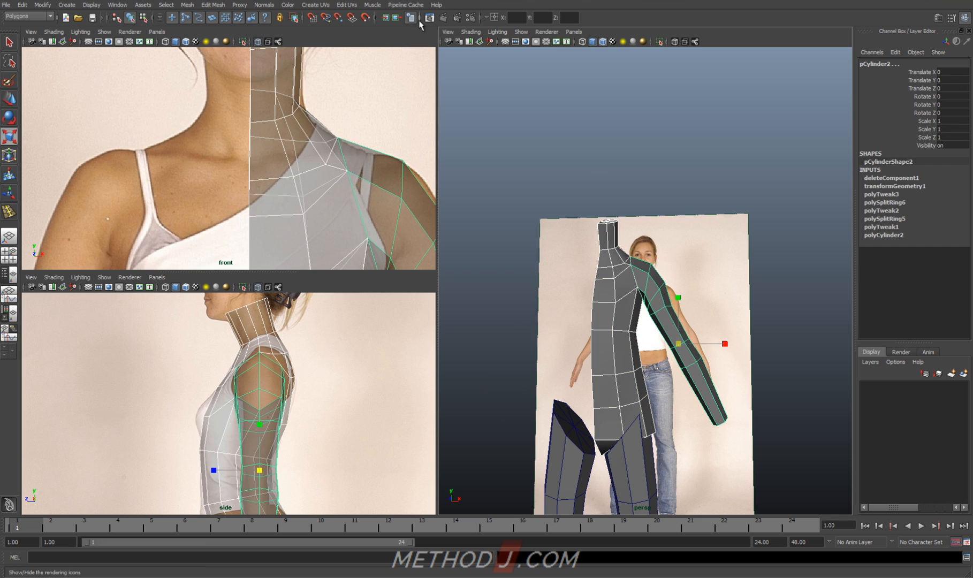
Combine the arm and torso into one mesh and place the shoulder and armpit vertices on the outline.
click(186, 6)
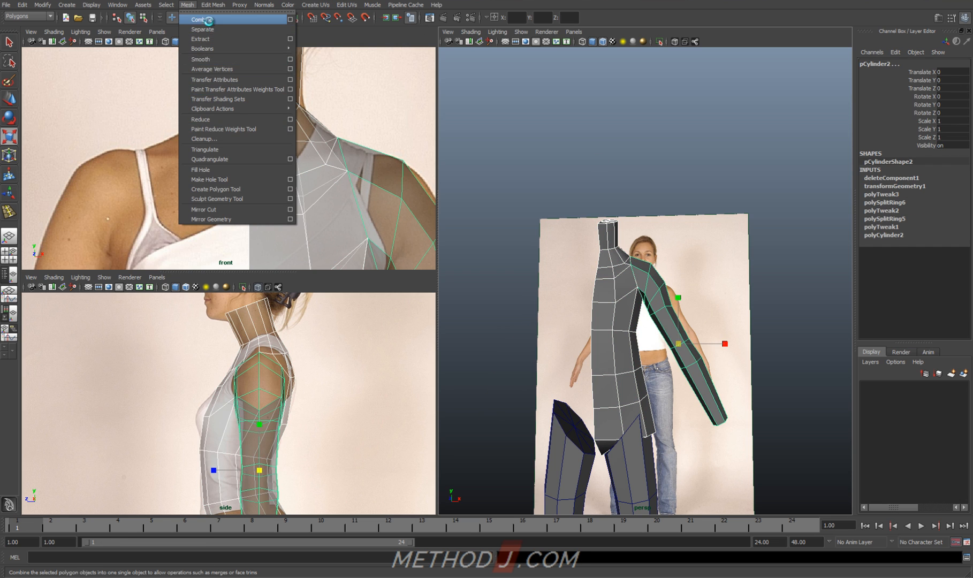
click(198, 20)
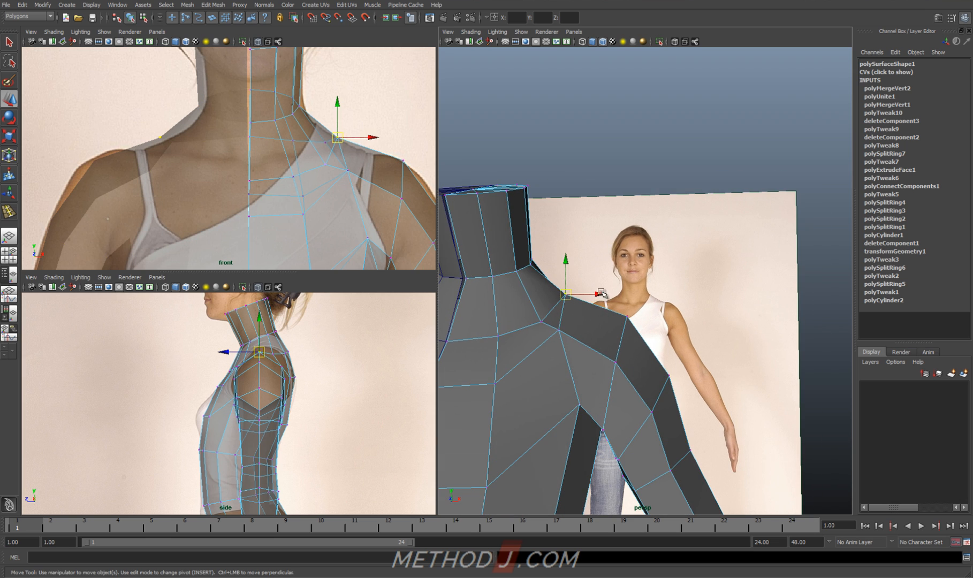
drag(339, 138, 326, 162)
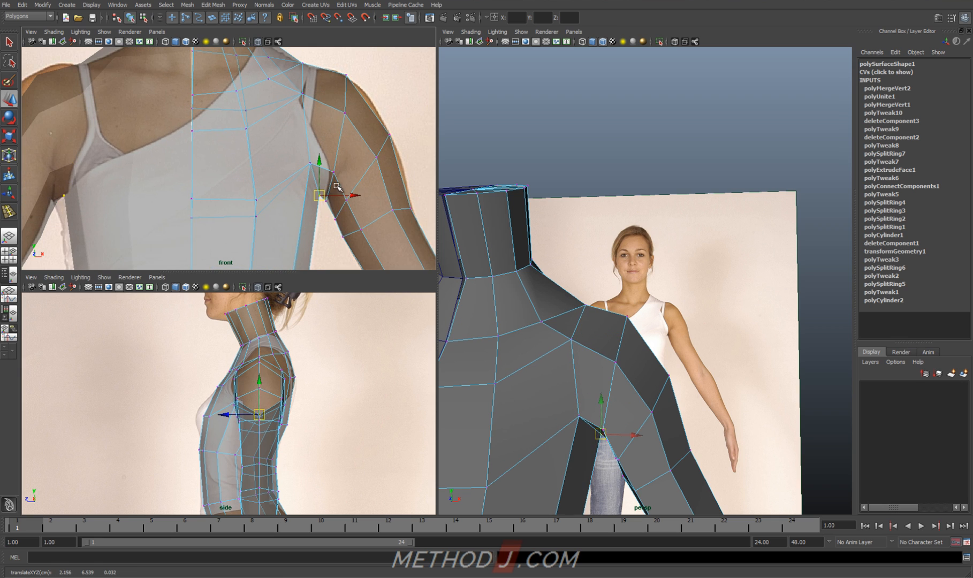
drag(316, 193, 315, 165)
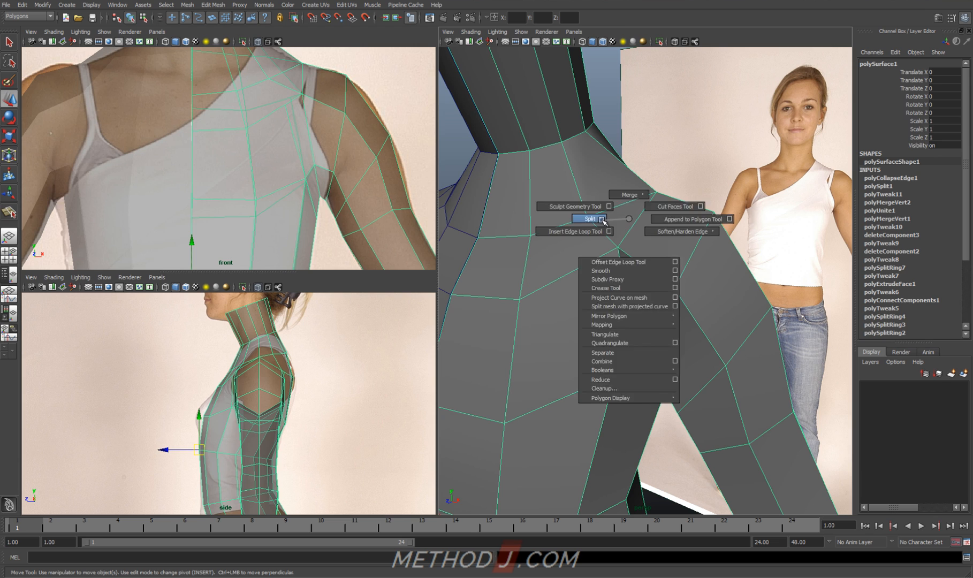
Cut new edges across the armpit with the Split Polygon Tool.
click(587, 218)
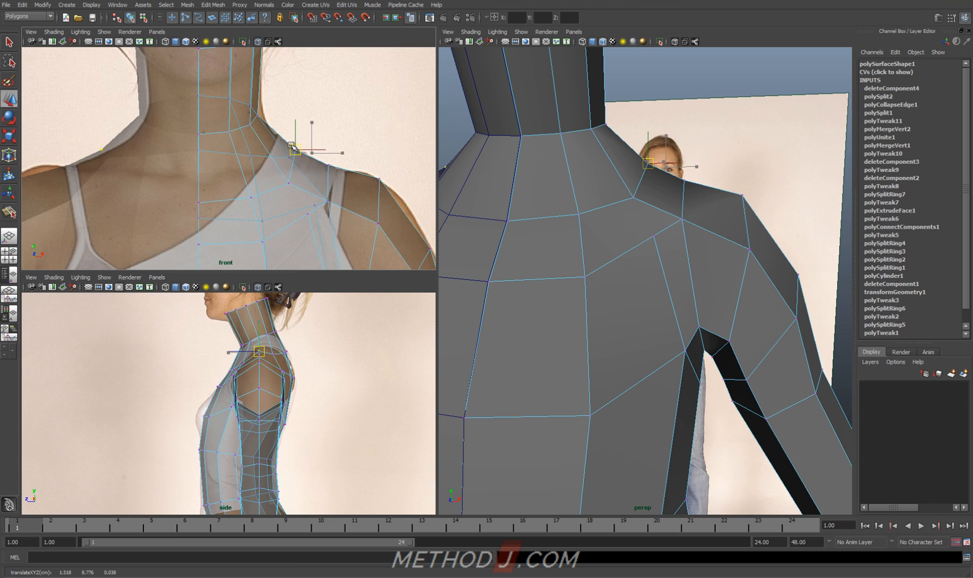
Move the neck-base, upper-back, shoulder and under-arm vertices to round out the shoulder.
drag(296, 146, 277, 166)
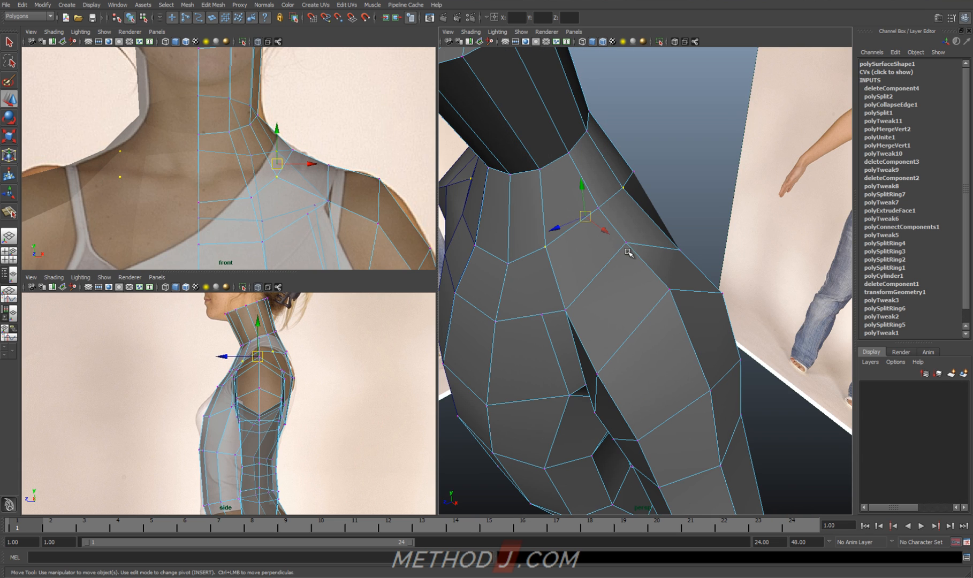
drag(276, 165, 328, 202)
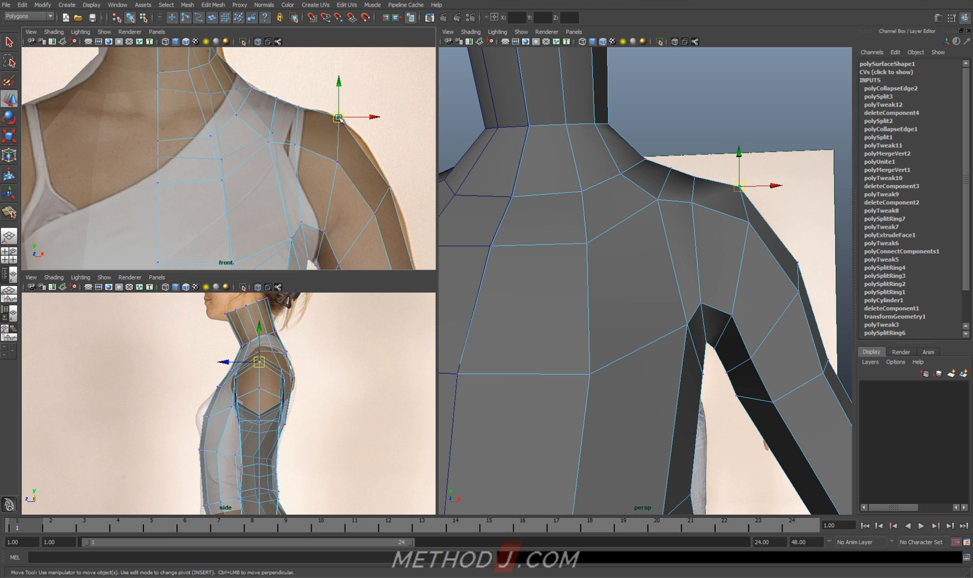
drag(338, 118, 297, 79)
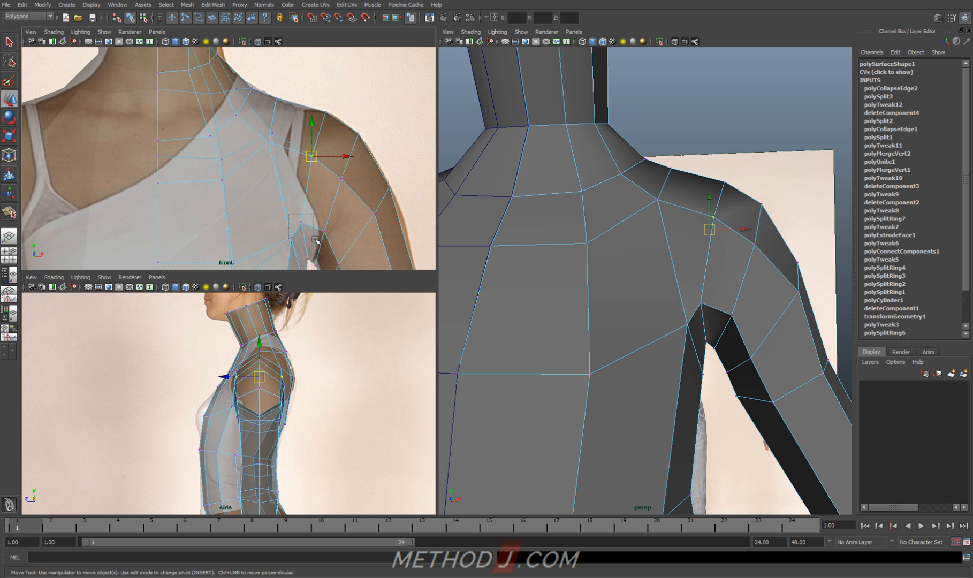
drag(311, 157, 298, 190)
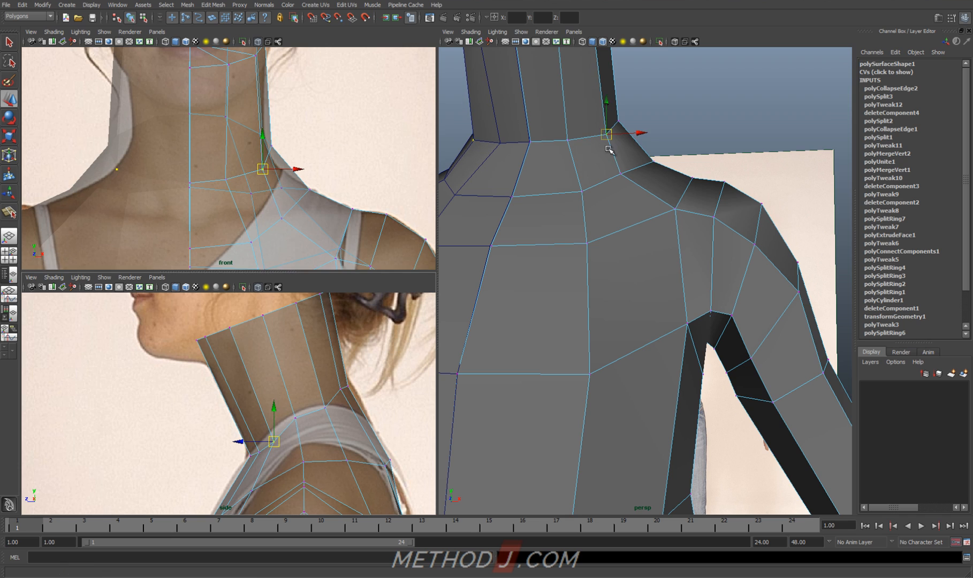
Move the back and front neck-base, throat and collarbone vertices onto the reference outlines.
drag(608, 149, 594, 262)
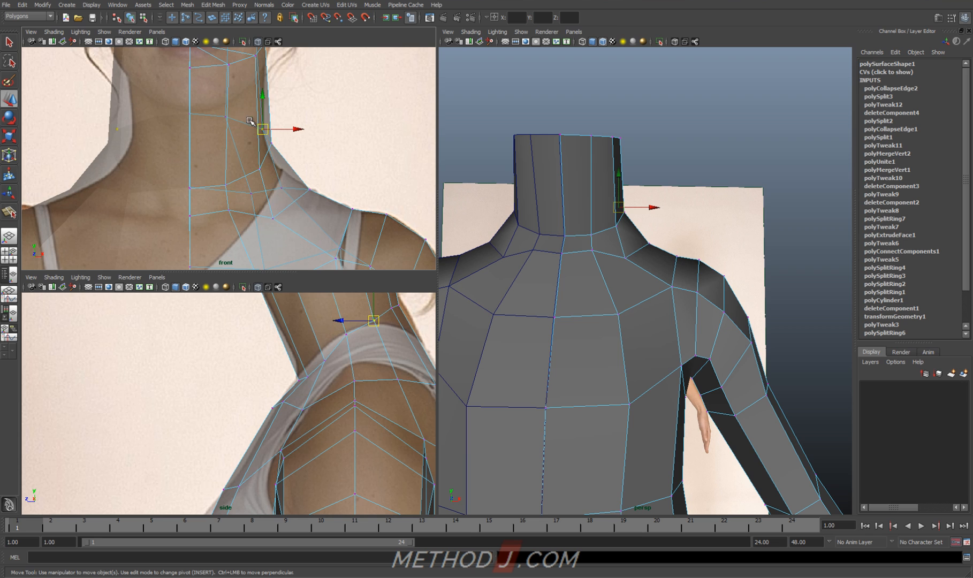
drag(260, 128, 224, 180)
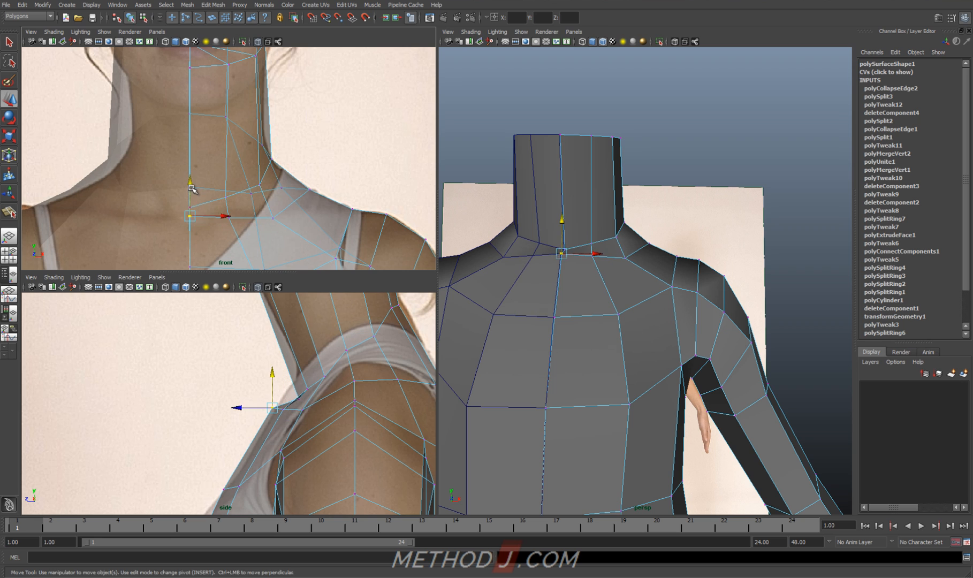
drag(190, 215, 329, 202)
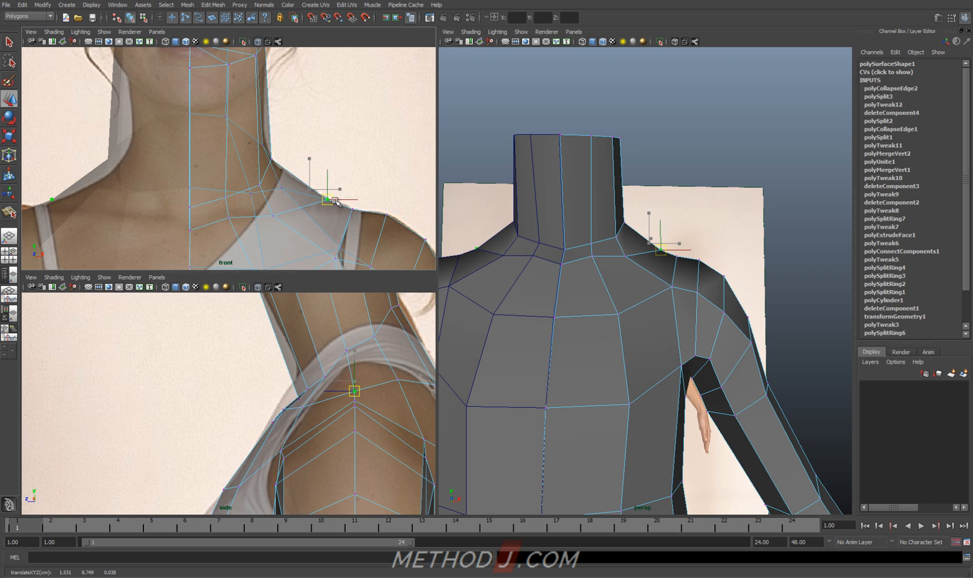
drag(332, 200, 272, 164)
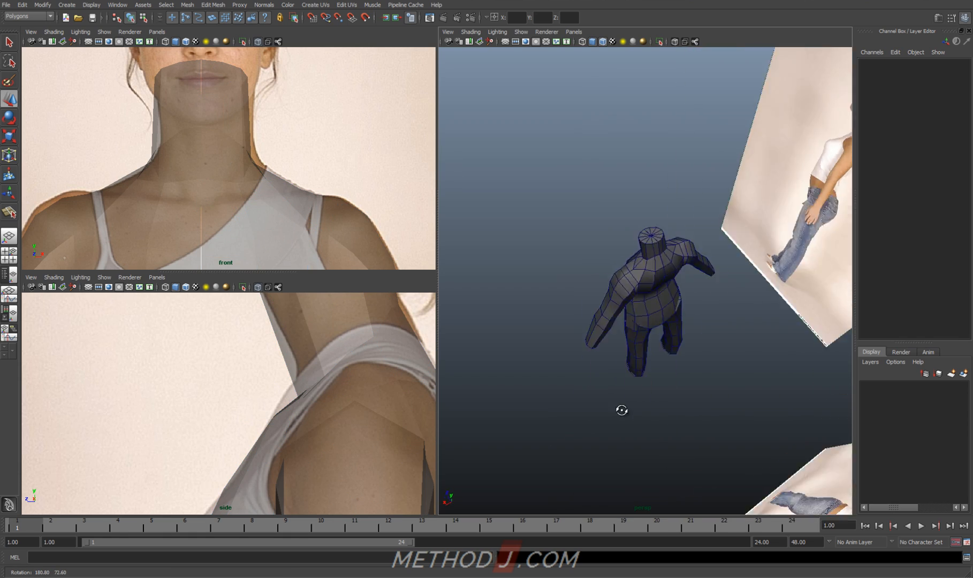
Place the back shoulder vertex, pull the hip out to the jeans outline and lower the crotch.
right_click(620, 279)
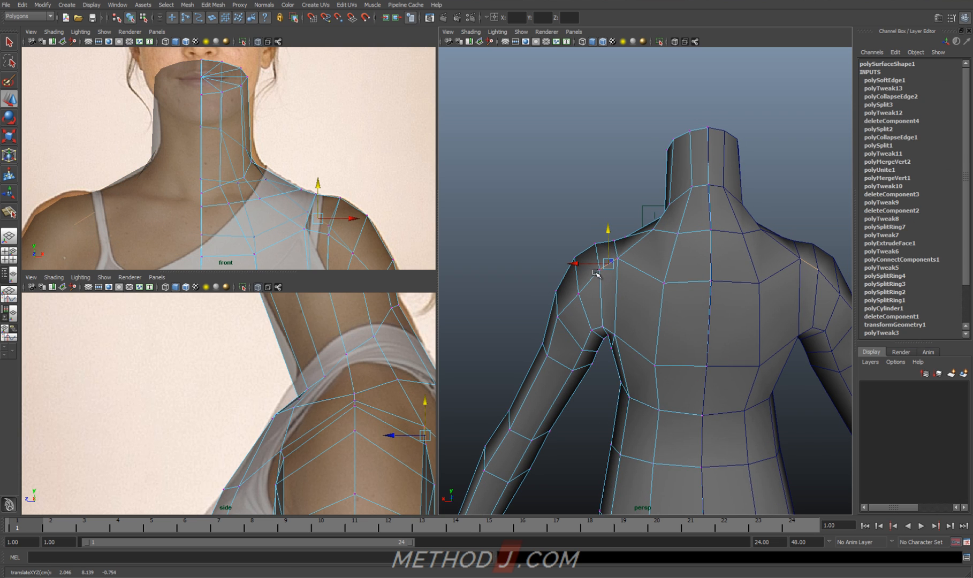
drag(604, 261, 576, 273)
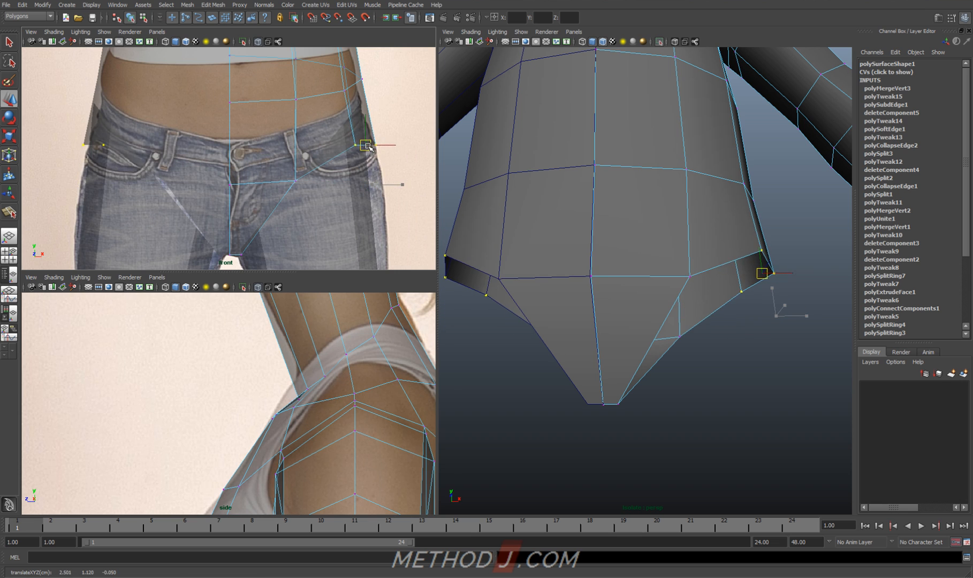
drag(760, 273, 683, 311)
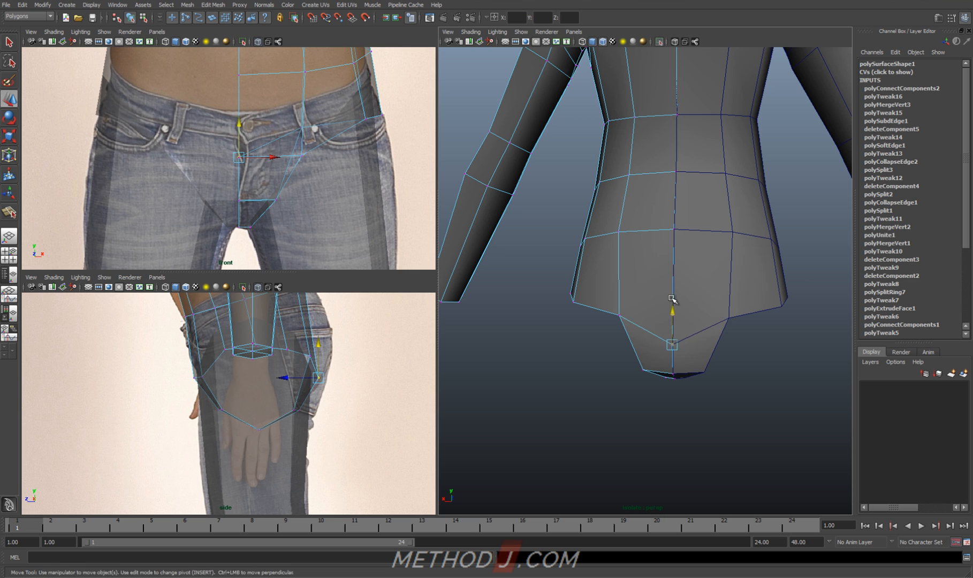
drag(674, 300, 651, 326)
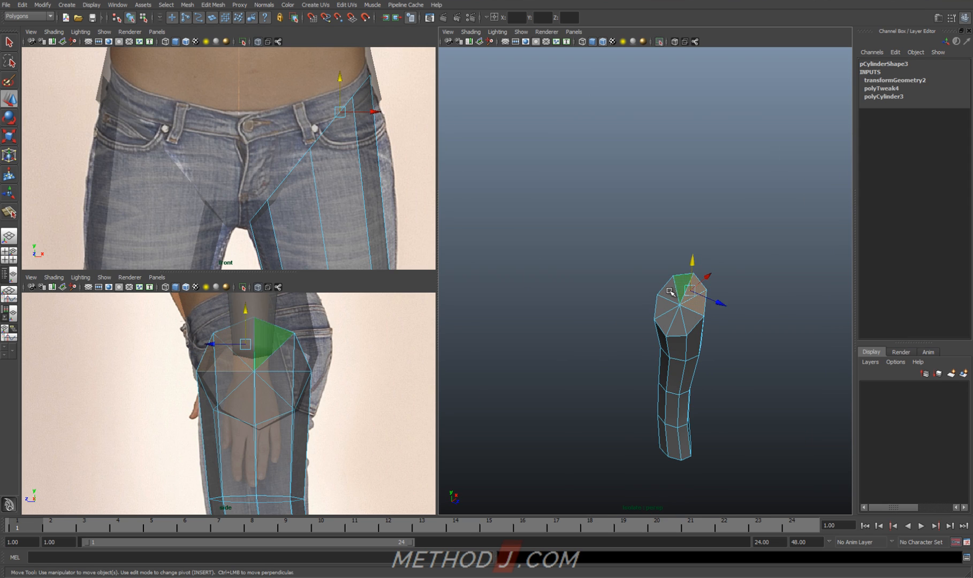
Raise the leg's top vertices and hip vertex so the leg meets the torso.
click(480, 382)
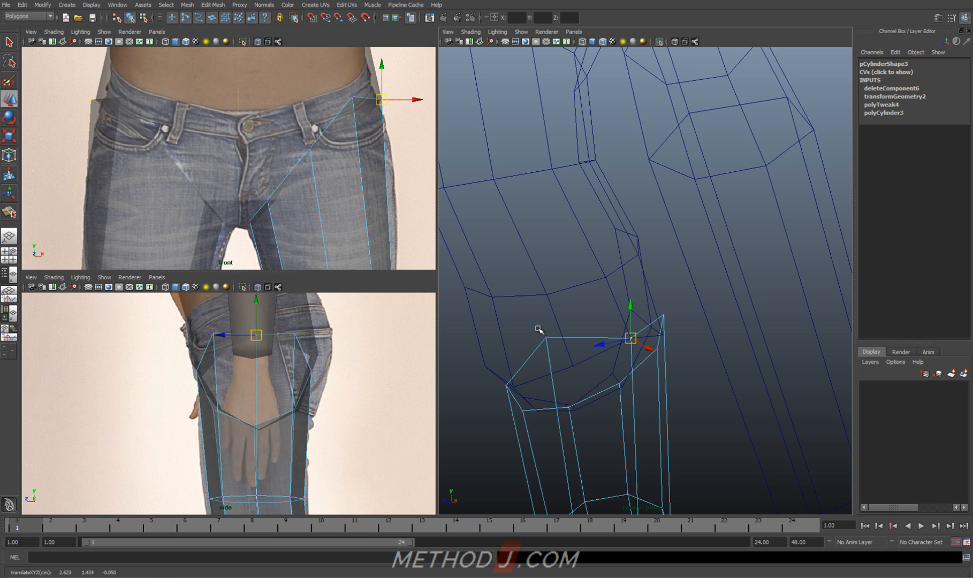
drag(629, 338, 565, 312)
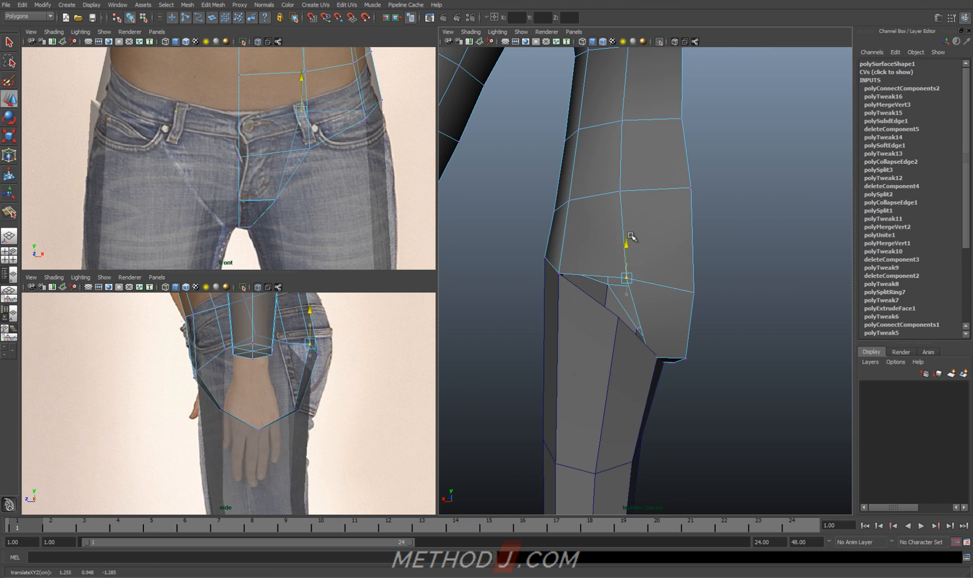
drag(625, 278, 560, 255)
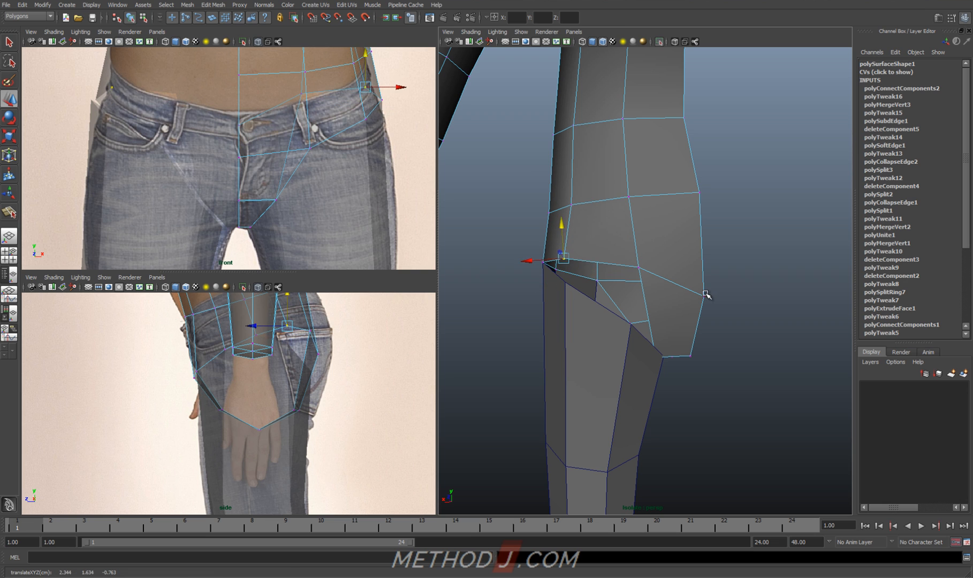
drag(707, 295, 636, 269)
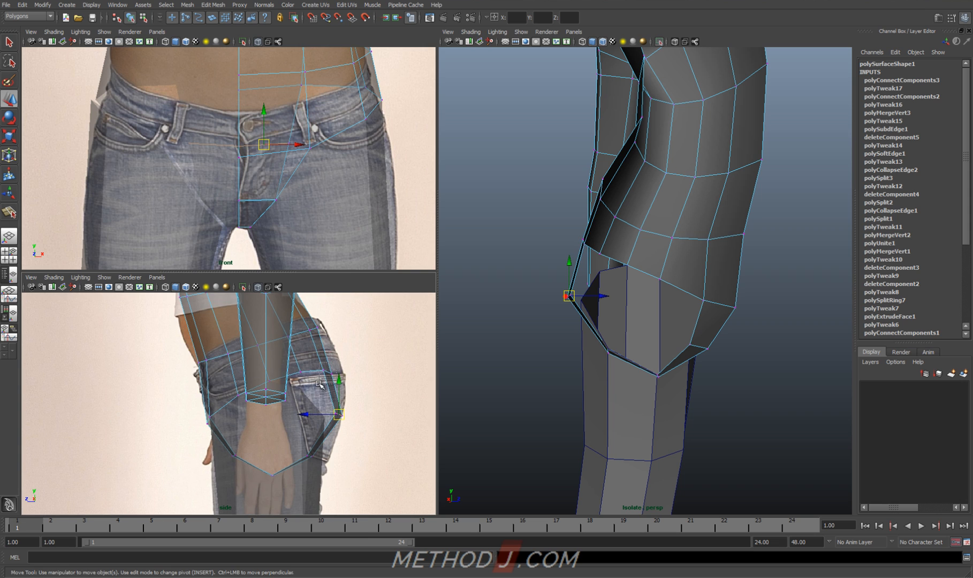
Push hip vertices to the reference and pull the extruded torso edge down toward the leg.
drag(569, 295, 594, 189)
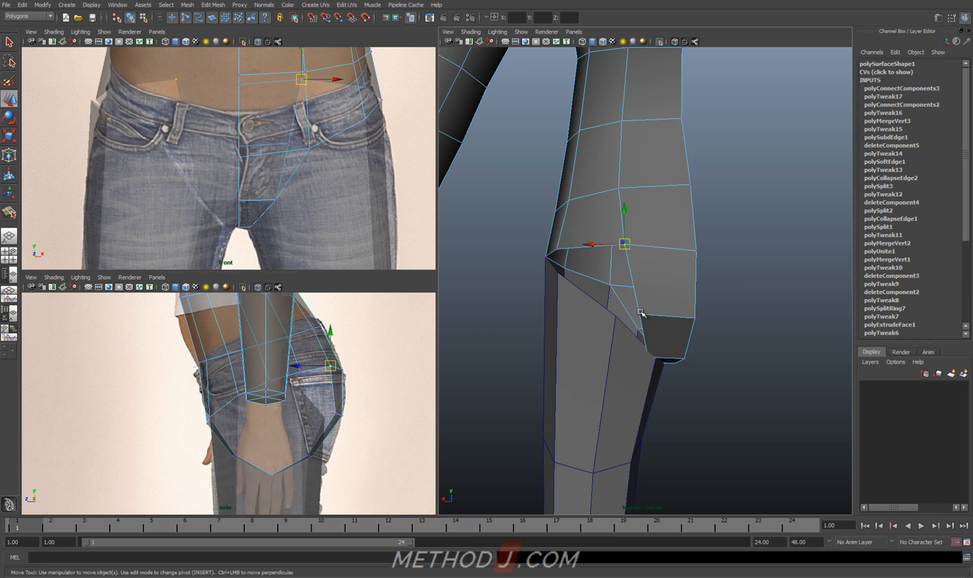
drag(624, 243, 624, 296)
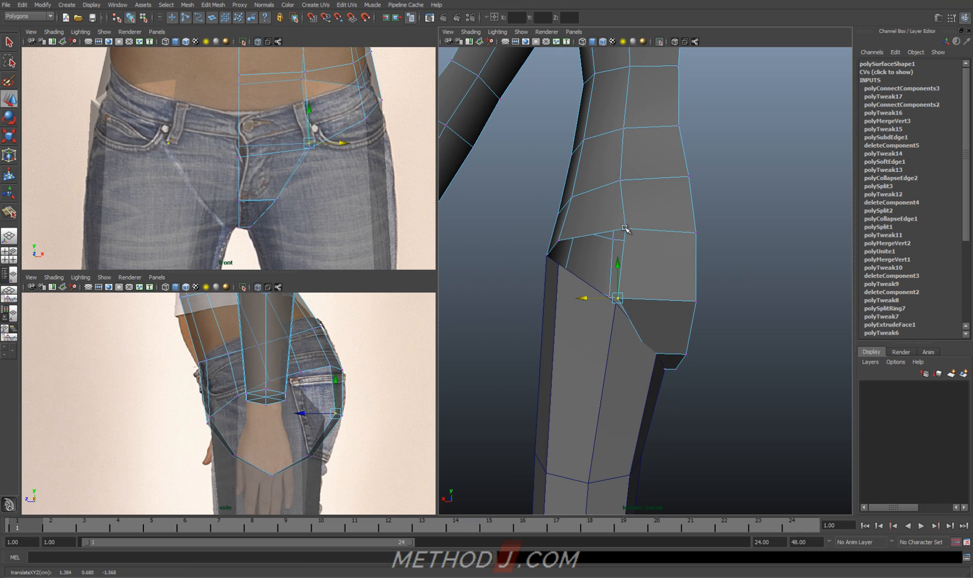
drag(627, 230, 670, 362)
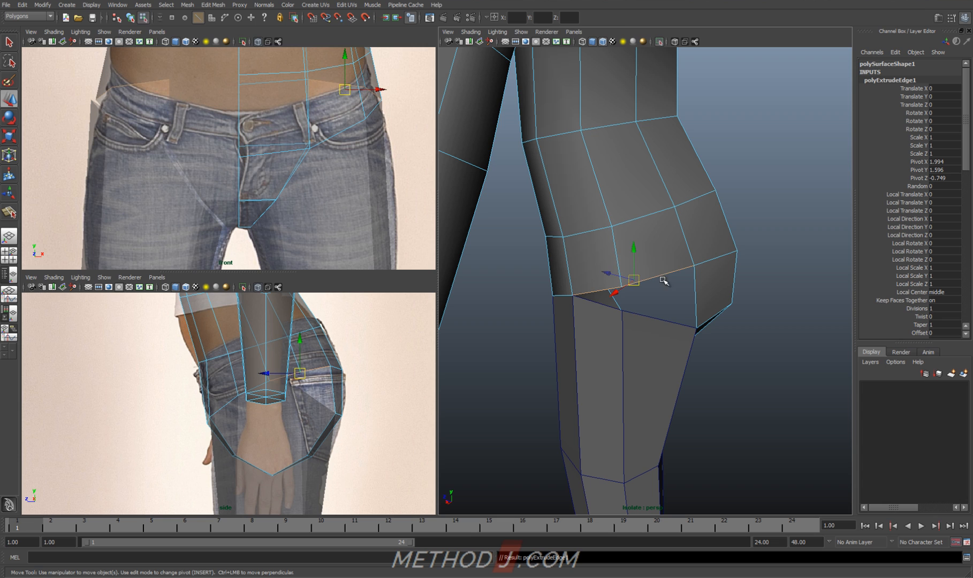
drag(633, 279, 692, 289)
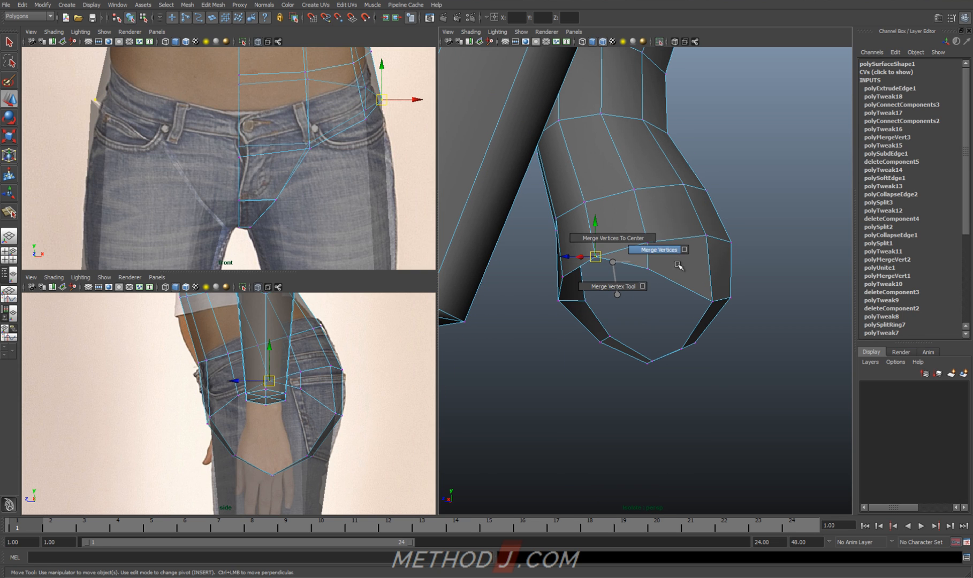
Merge the leg's top vertices with the torso's extruded hip edge into one mesh.
click(656, 249)
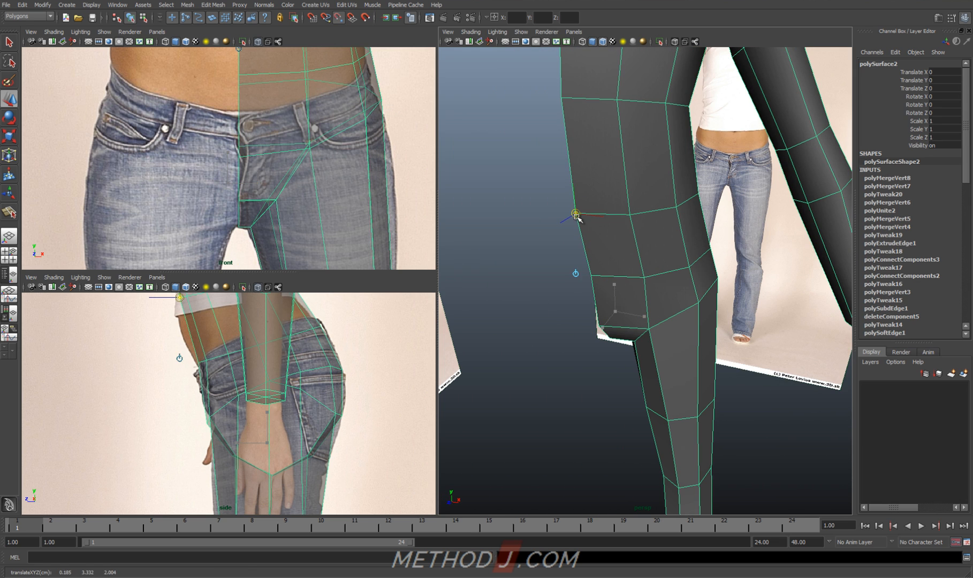
Bevel the waist edge loop into extra rings after adjusting a hip vertex.
click(21, 5)
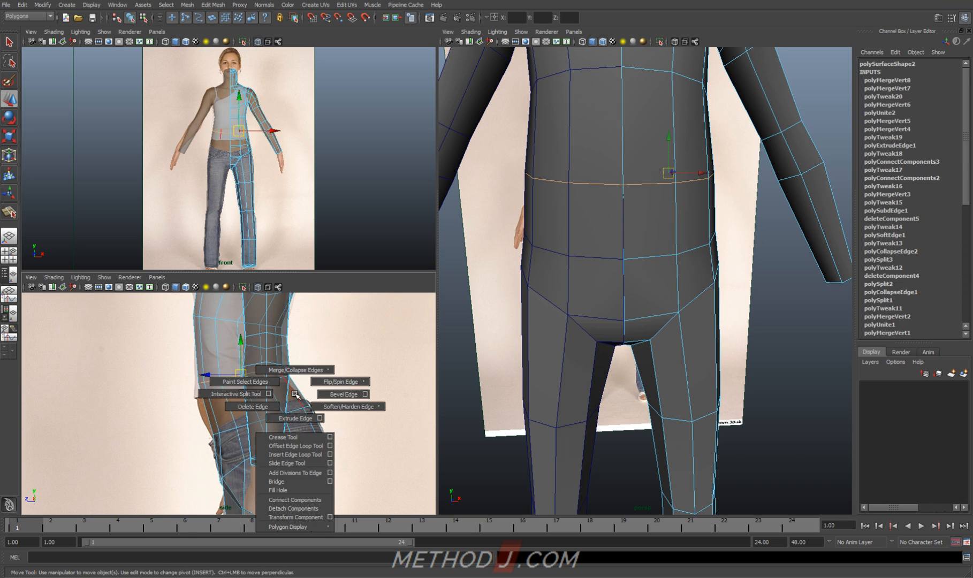
click(343, 396)
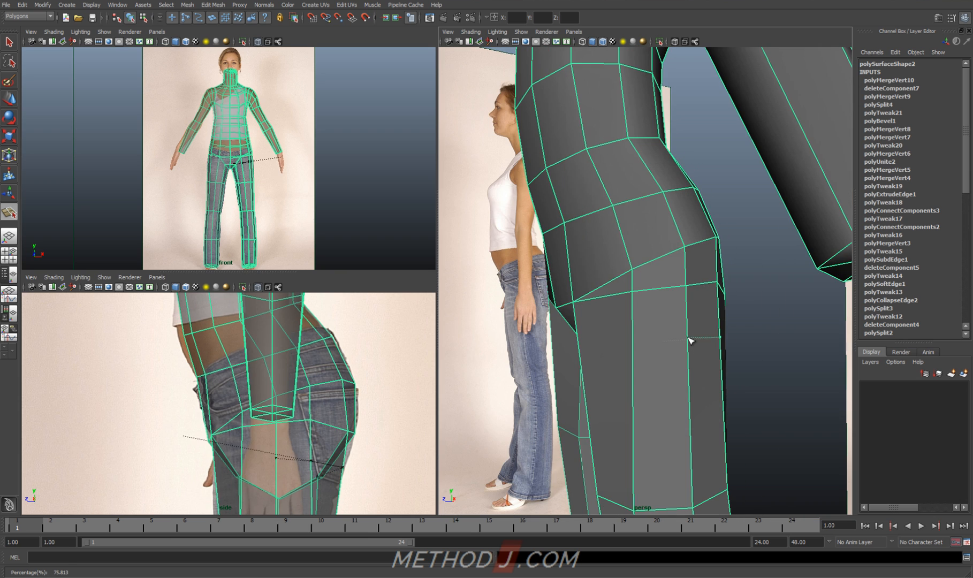
Move vertices at the leg join, under the buttocks and across the lower back to round the butt.
right_click(633, 359)
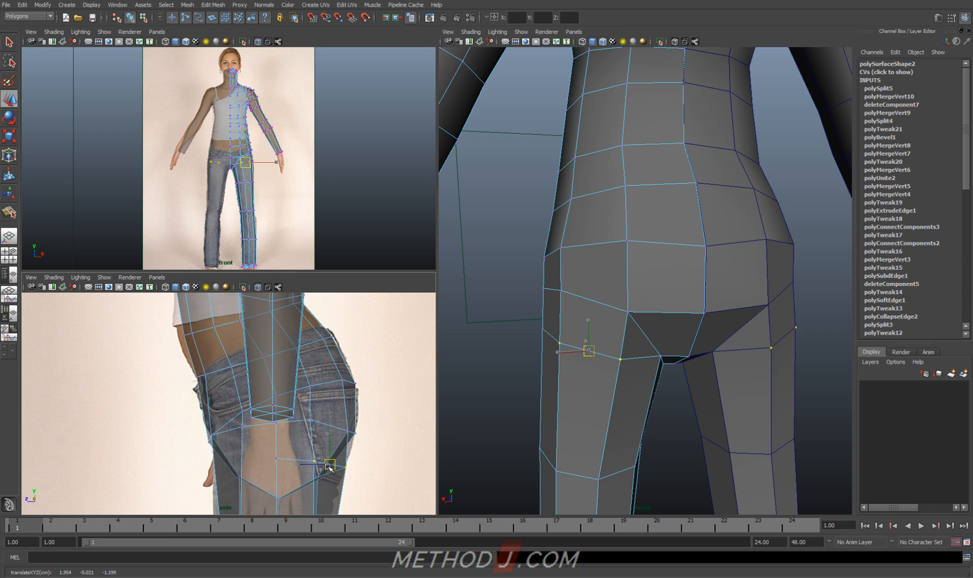
drag(587, 350, 558, 348)
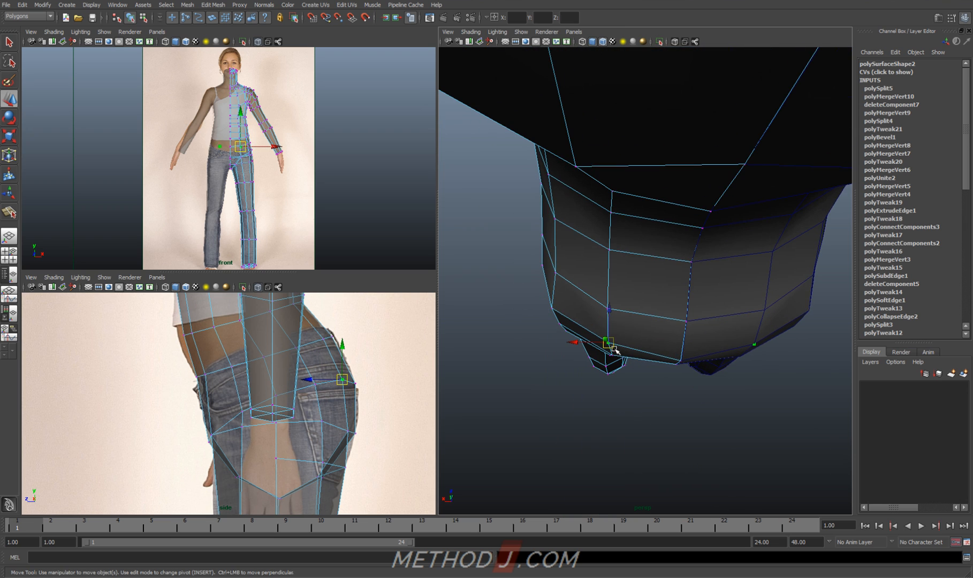
drag(608, 345, 608, 320)
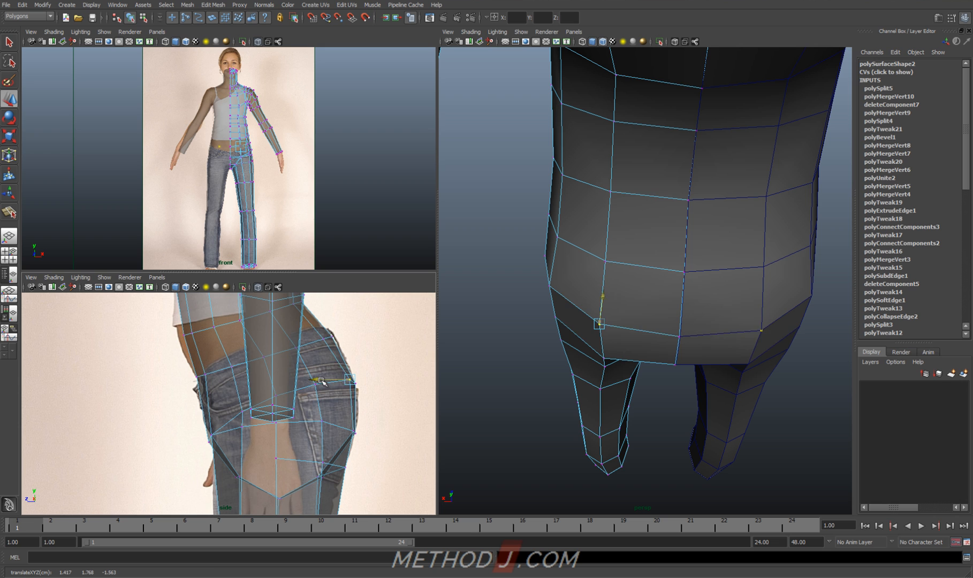
drag(597, 324, 601, 265)
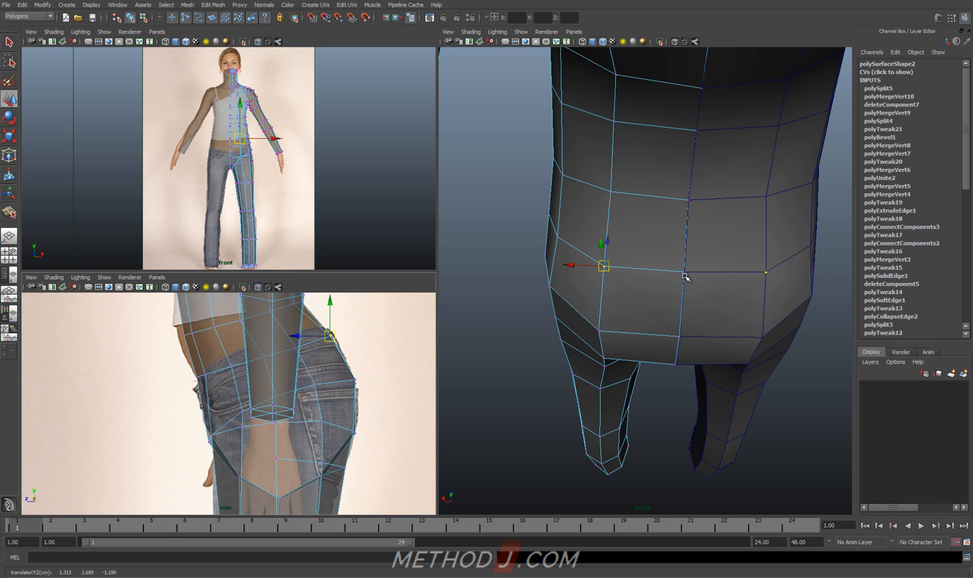
drag(682, 280, 645, 342)
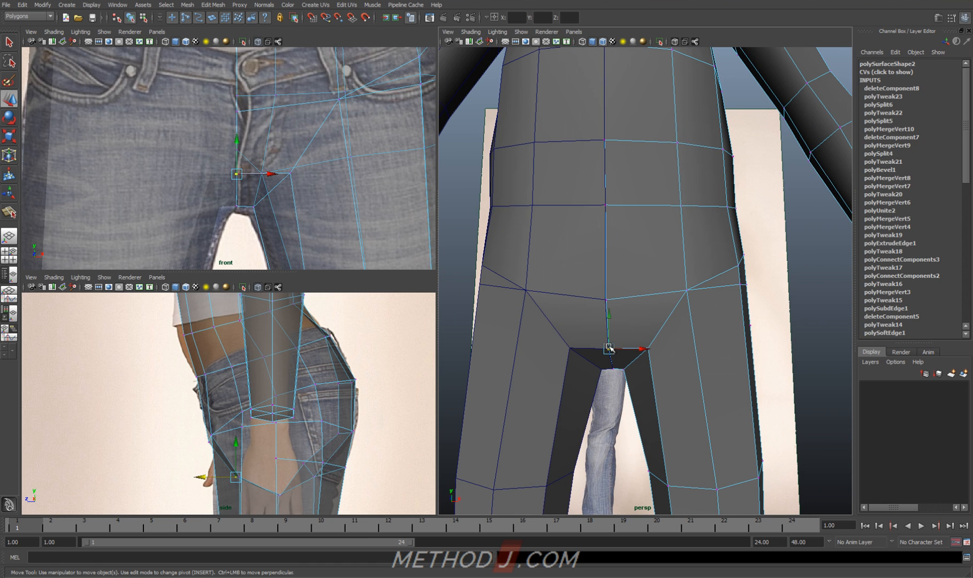
Reposition the crotch vertex and push a waist vertex to follow the reference.
drag(610, 348, 639, 351)
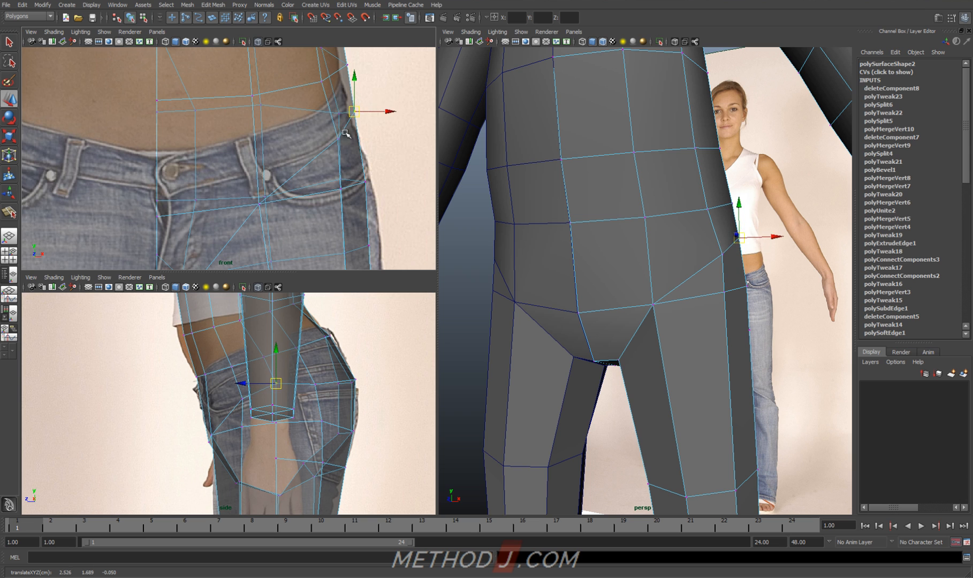
drag(354, 111, 260, 202)
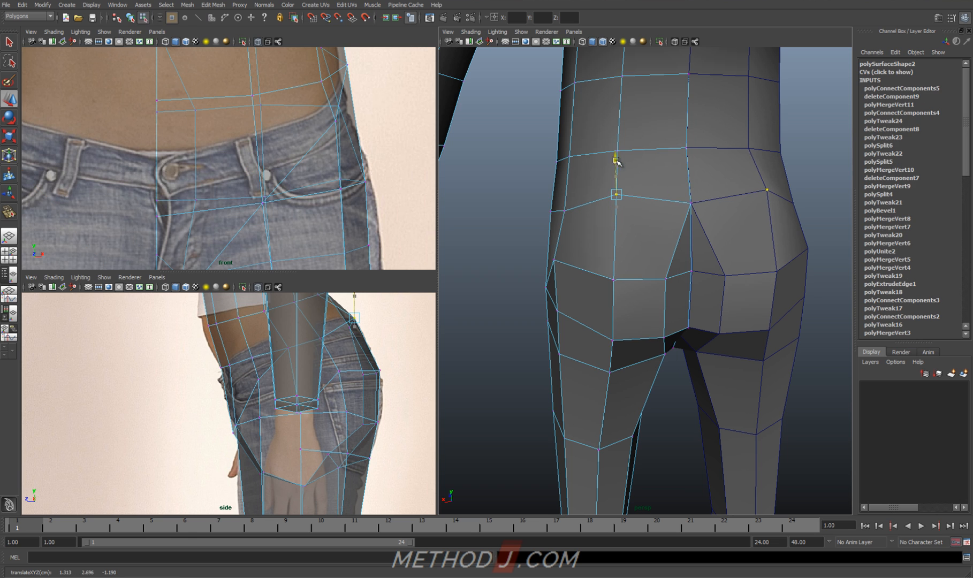
Round the upper buttock edge and pull a lower butt vertex outward.
drag(615, 193, 687, 217)
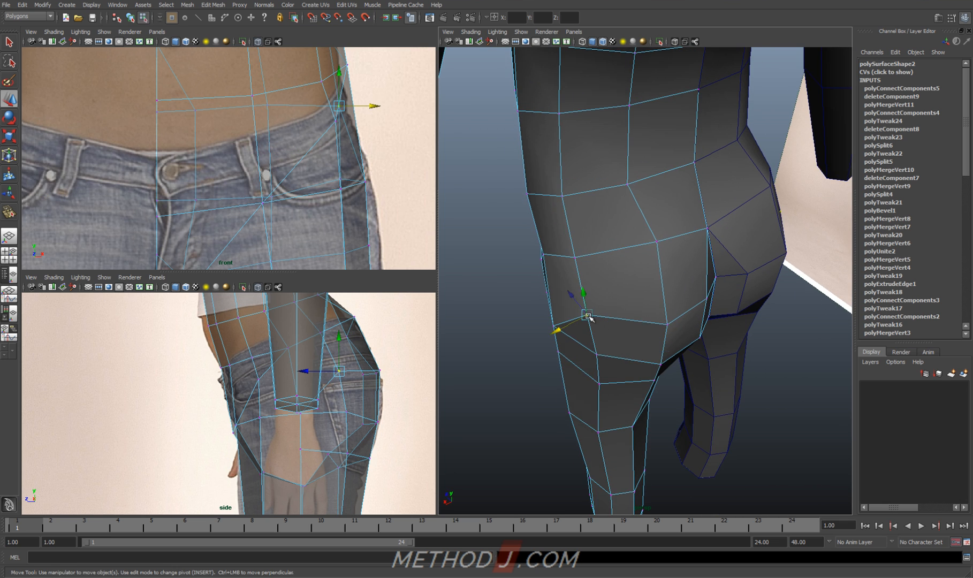
drag(652, 280, 589, 261)
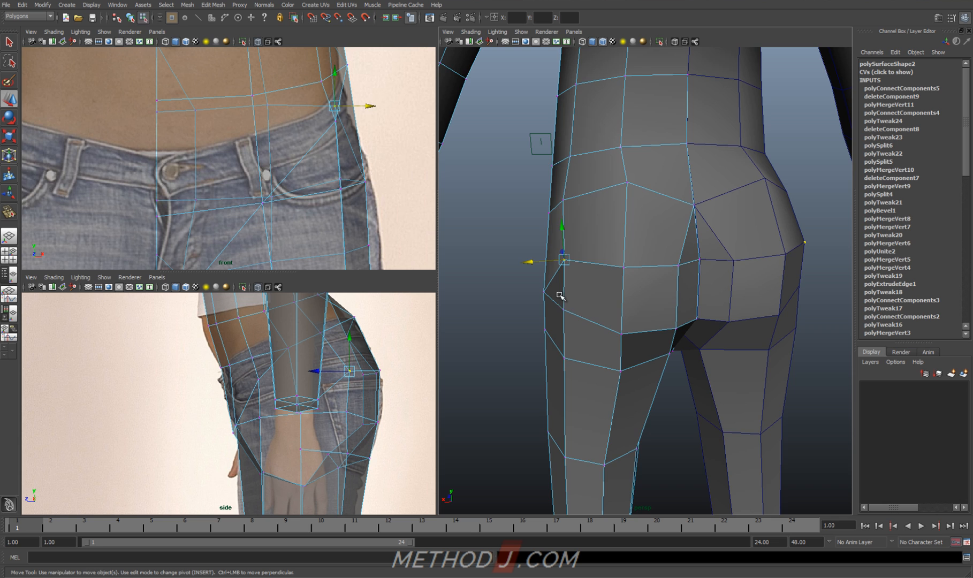